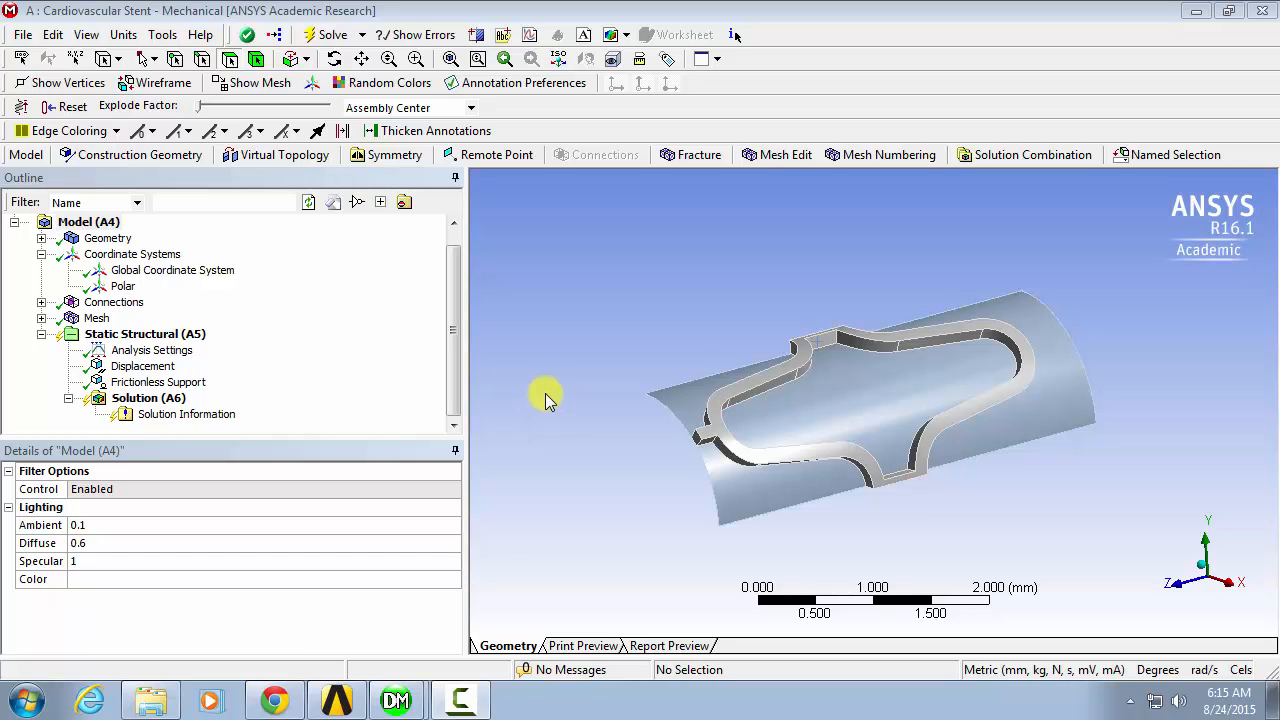
- Insert a Directional Deformation result under Solution after inspecting the stent from several sides
drag(544, 400, 720, 414)
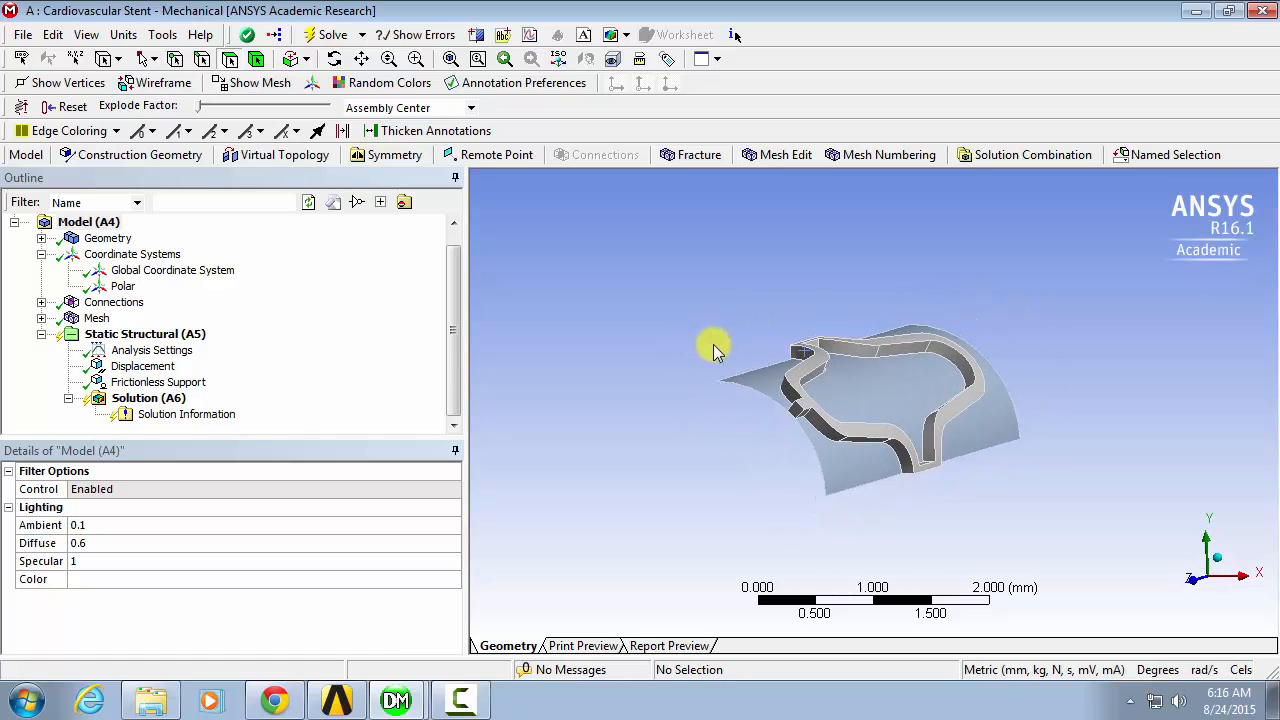
drag(716, 350, 750, 310)
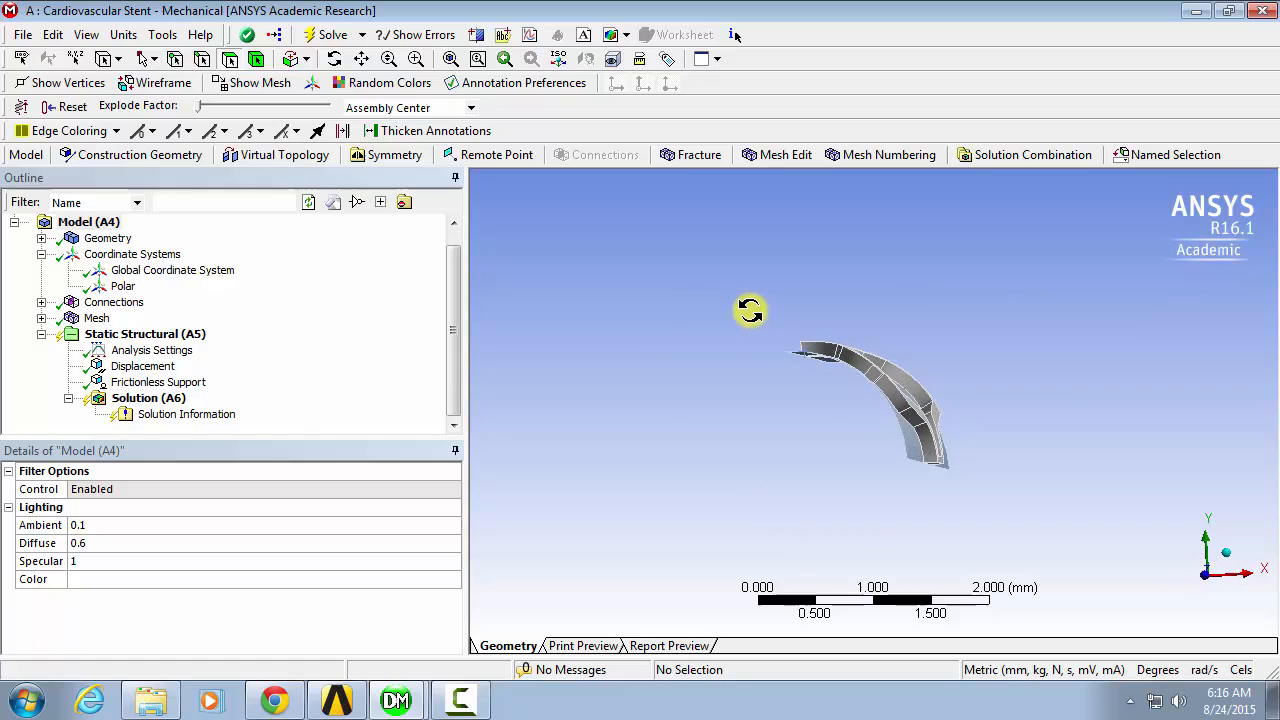
drag(750, 310, 684, 376)
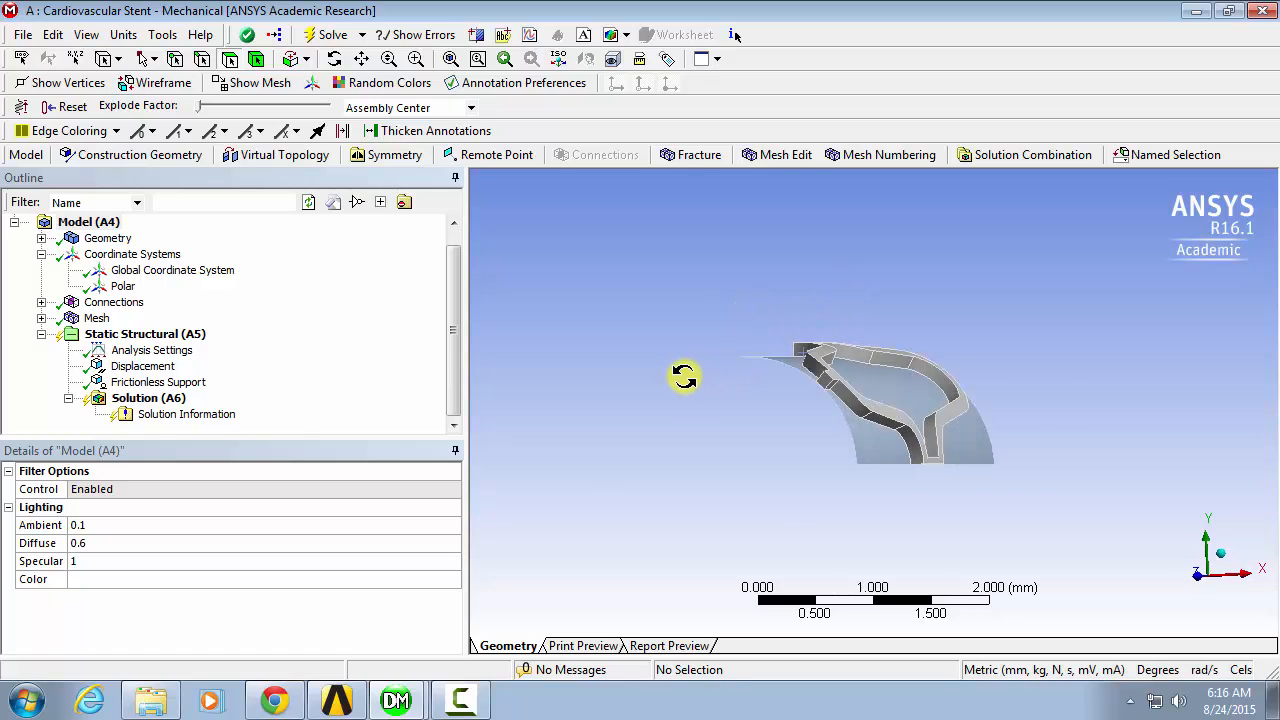
drag(684, 376, 780, 324)
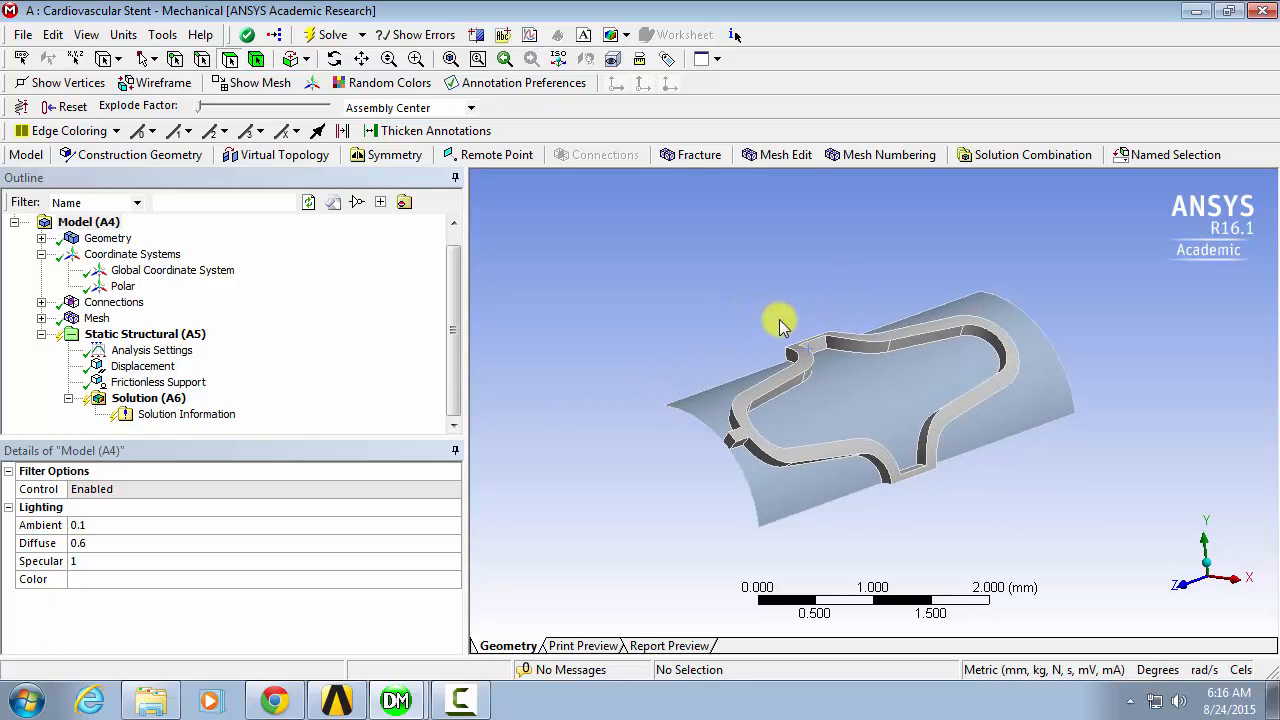
mouse_move(584, 380)
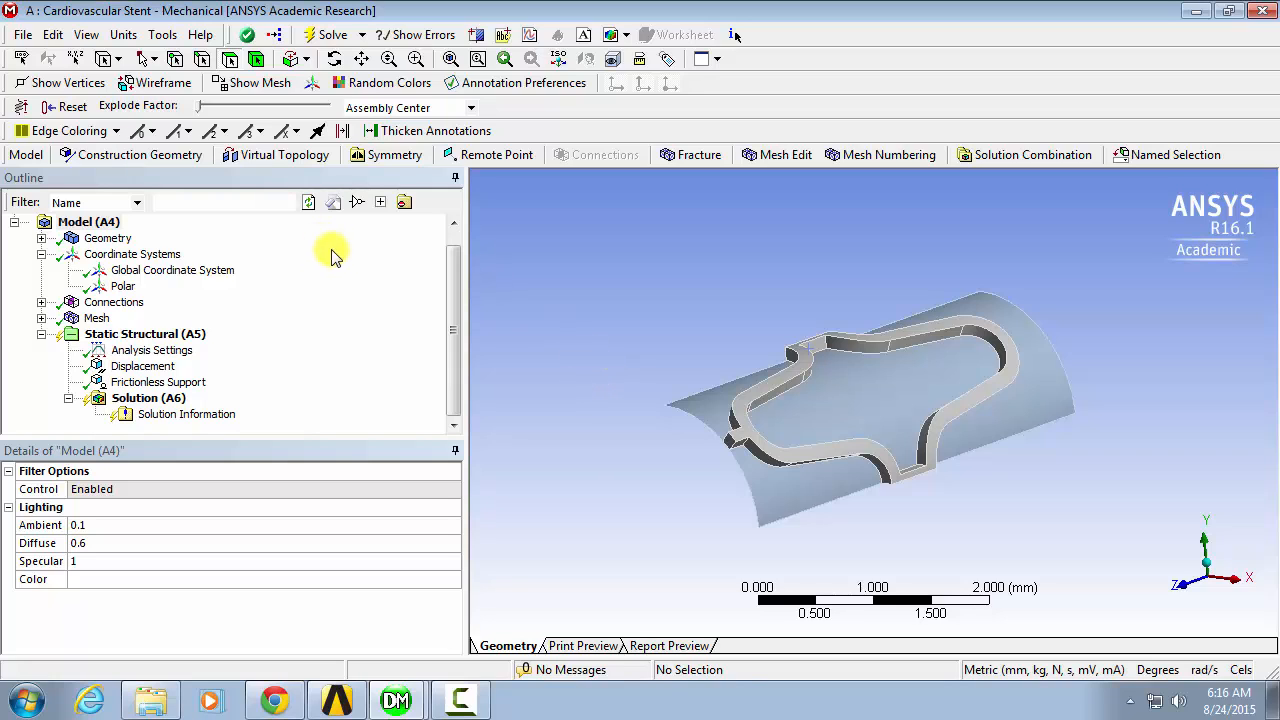
mouse_move(244, 356)
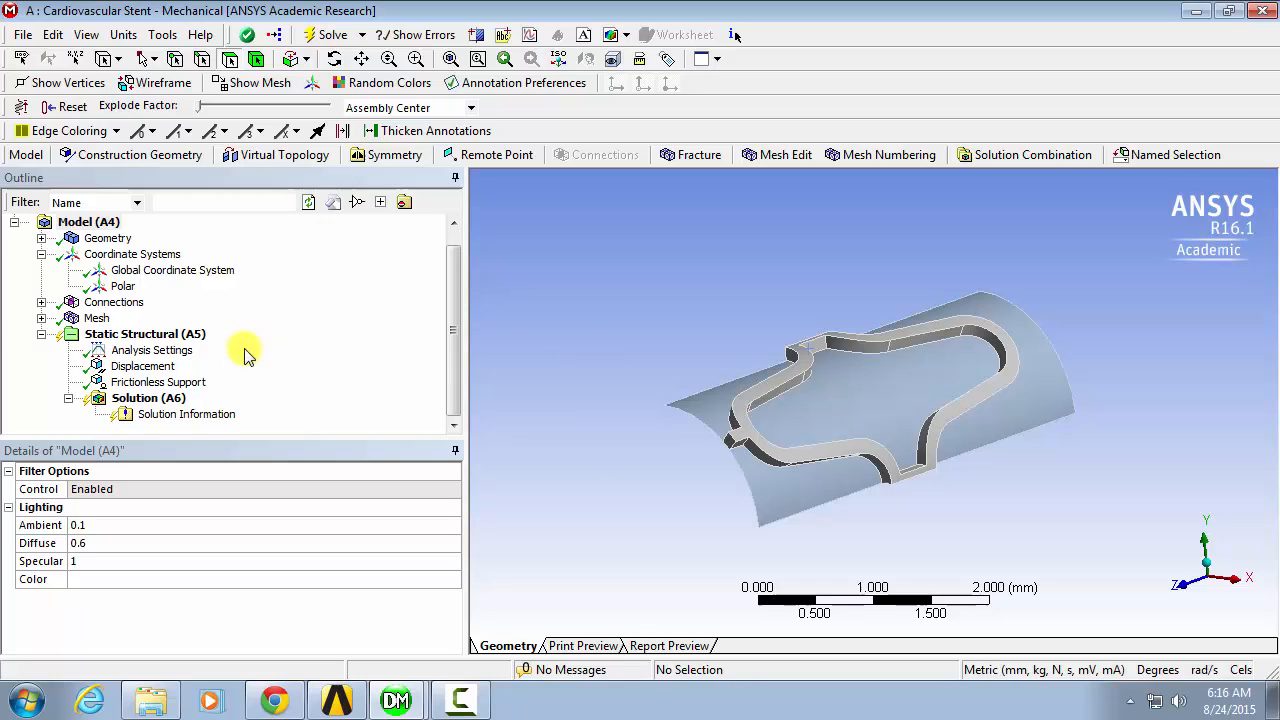
right_click(148, 398)
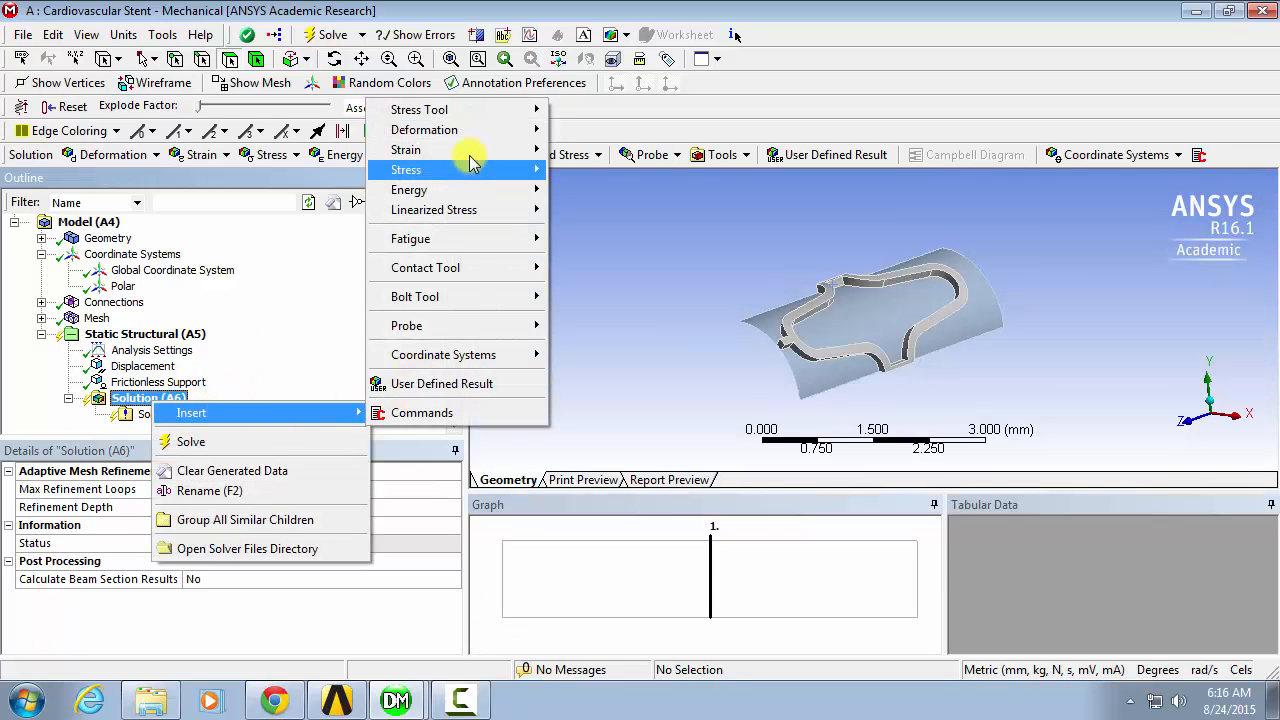
mouse_move(424, 128)
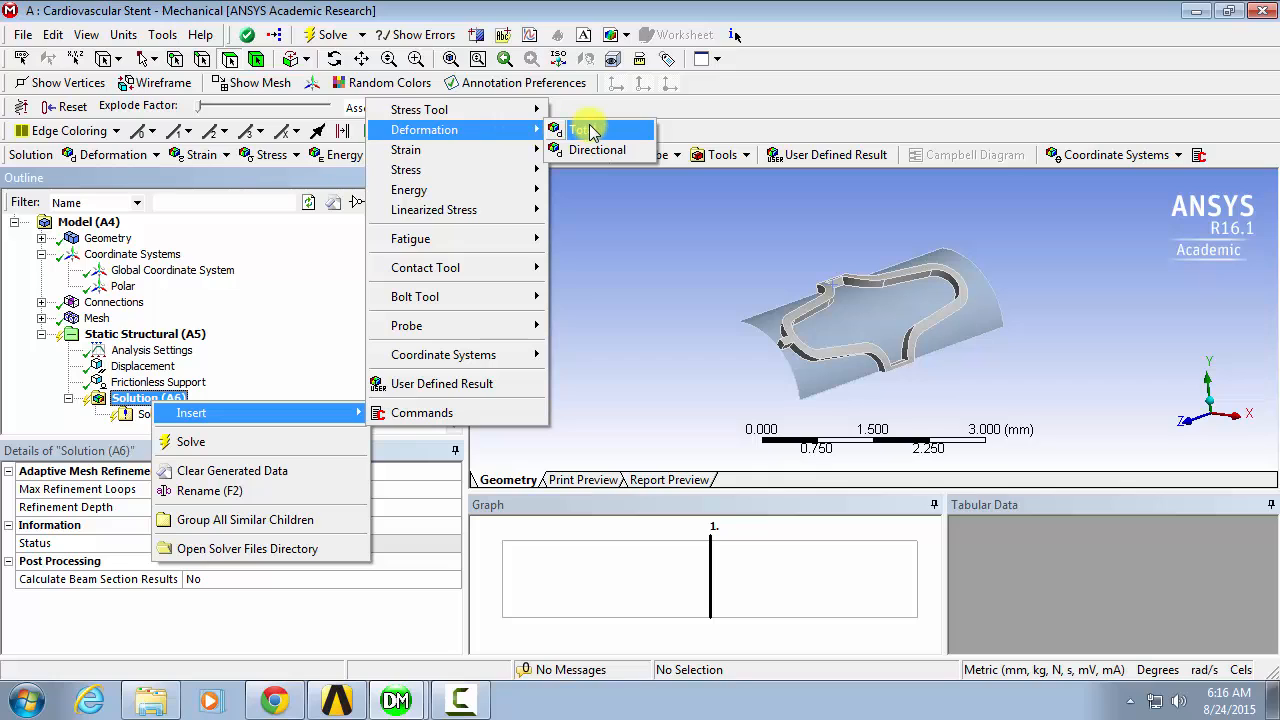
mouse_move(596, 148)
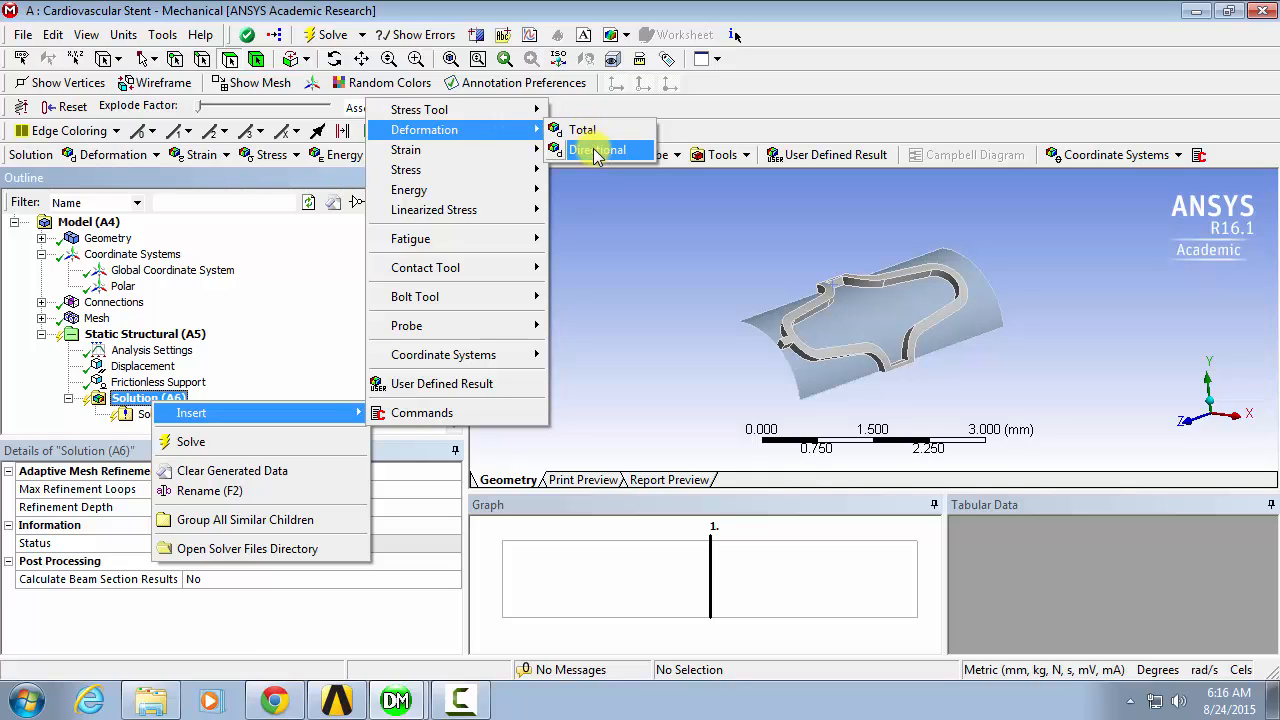
click(596, 148)
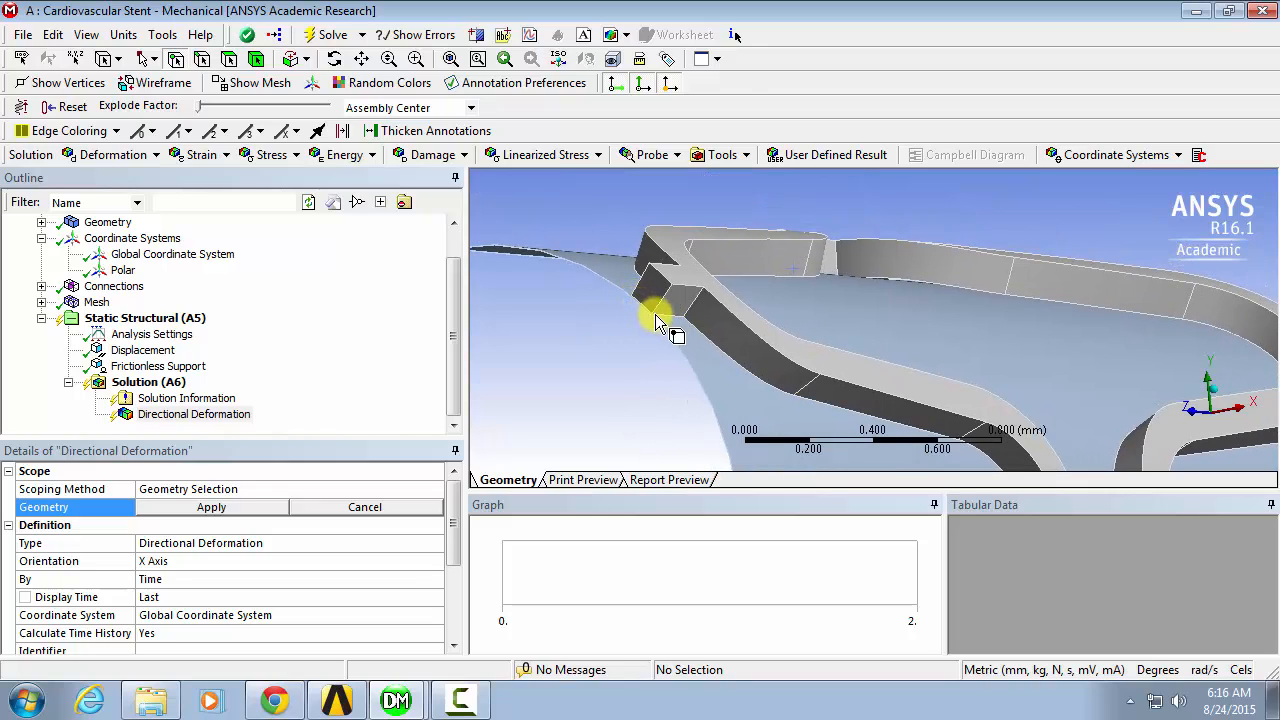
- Scope the Directional Deformation to a single stent vertex and set its coordinate system to Polar
click(652, 314)
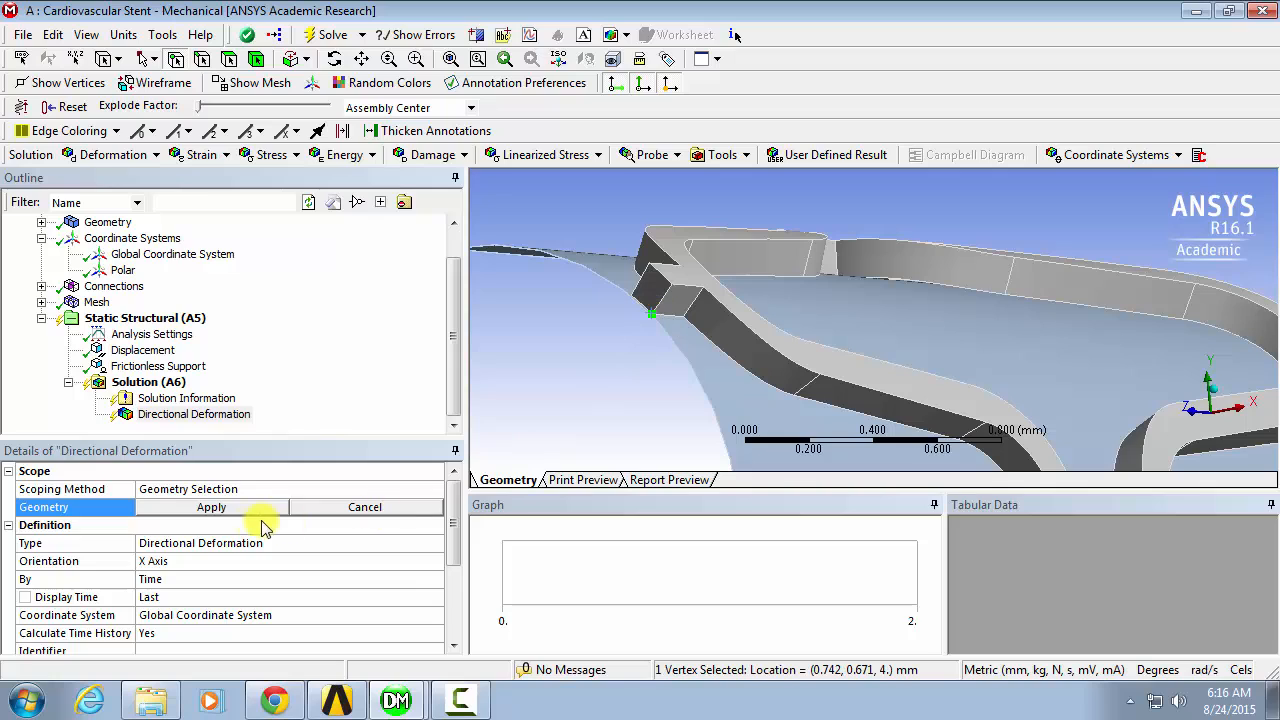
click(212, 508)
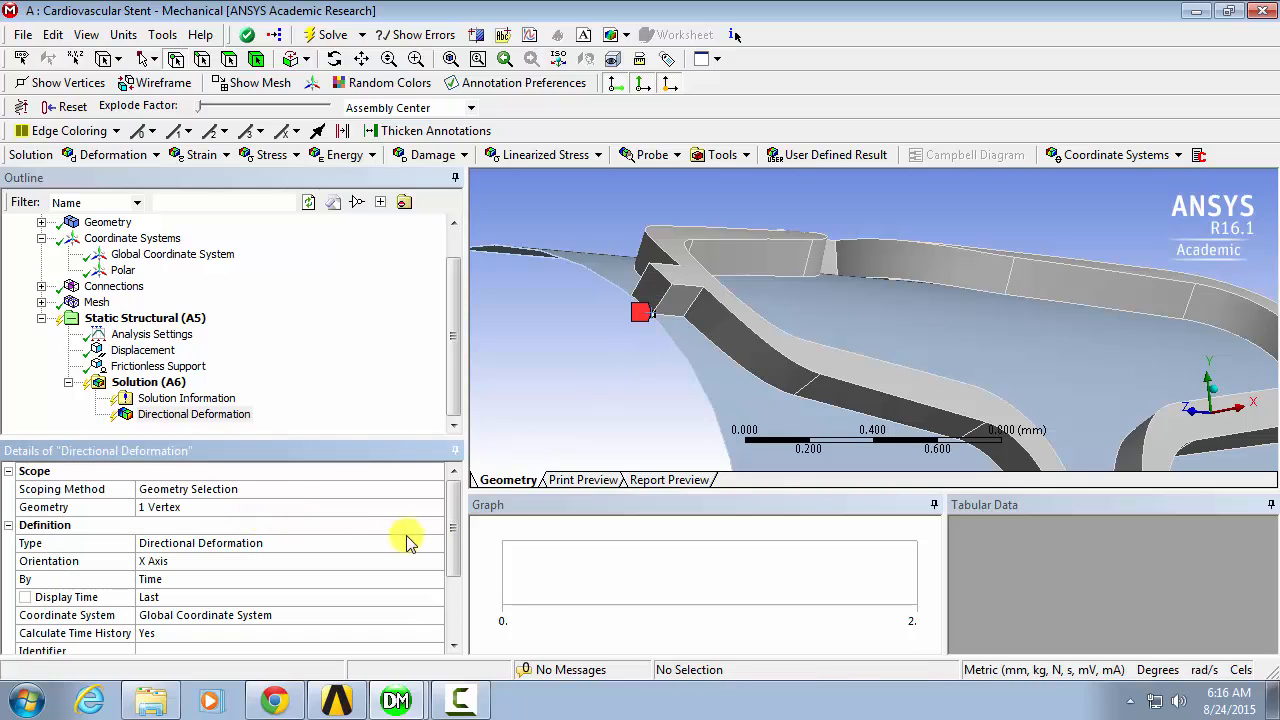
mouse_move(360, 580)
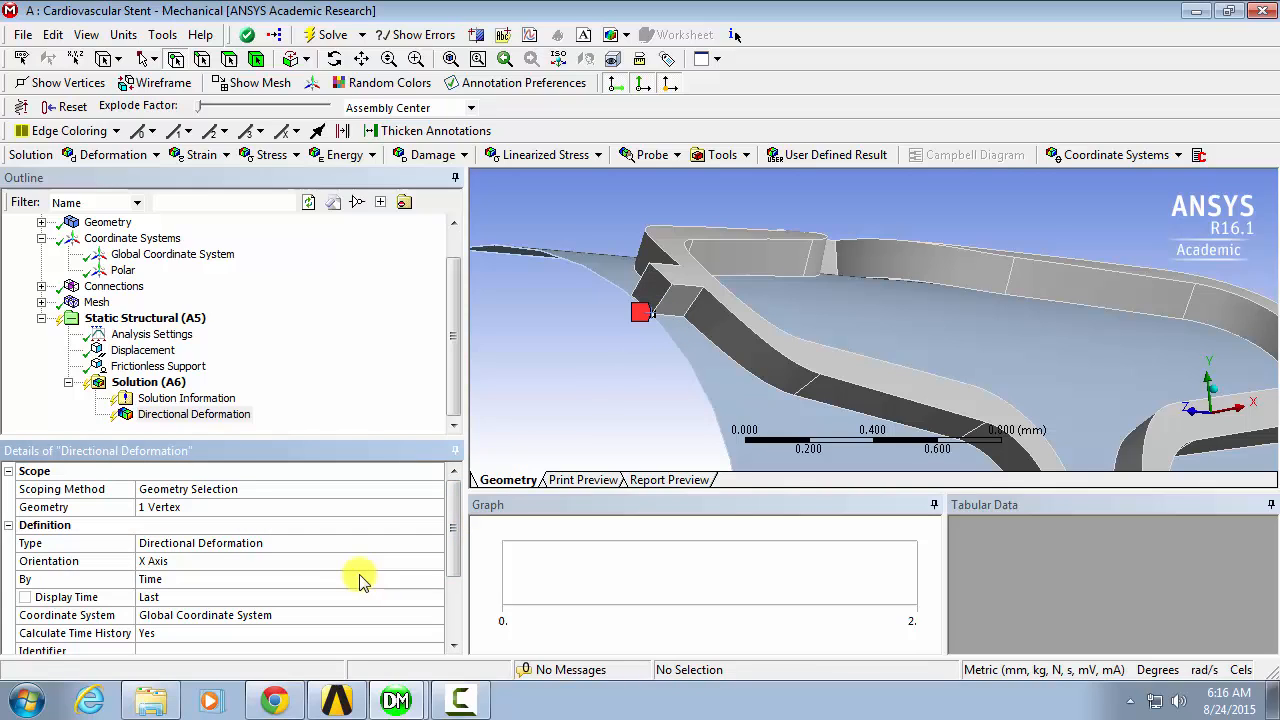
mouse_move(352, 614)
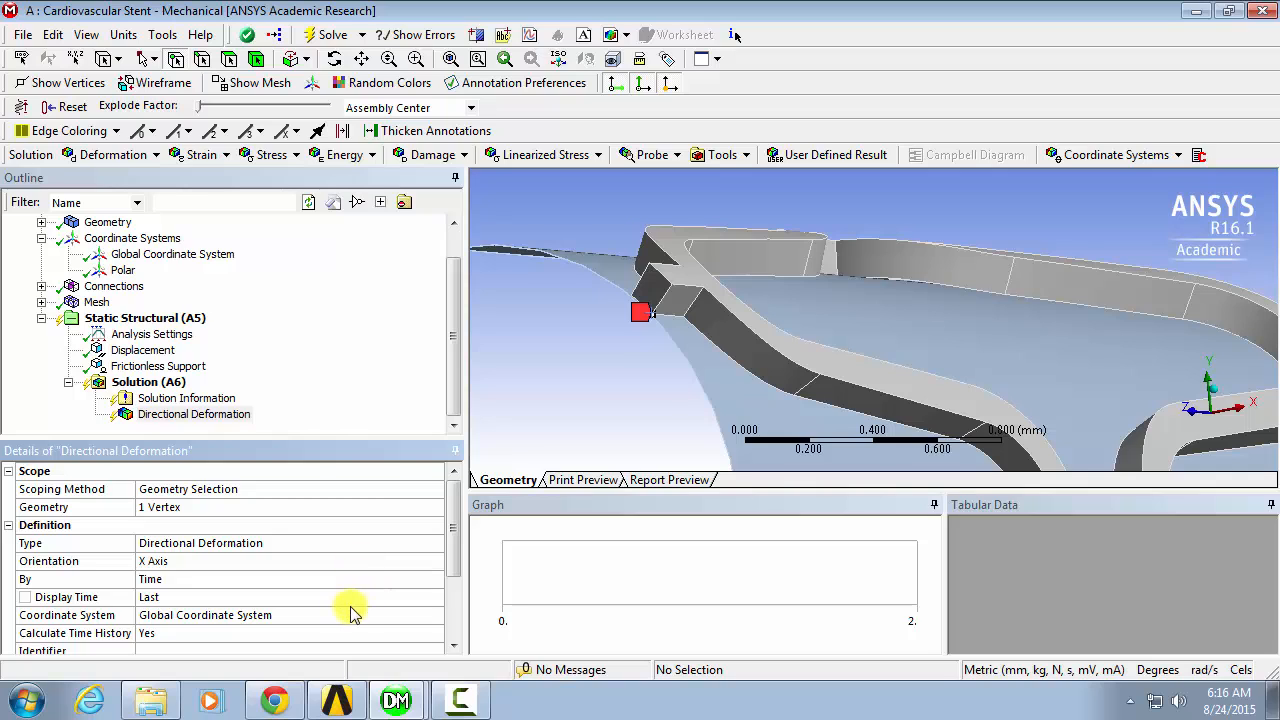
click(436, 616)
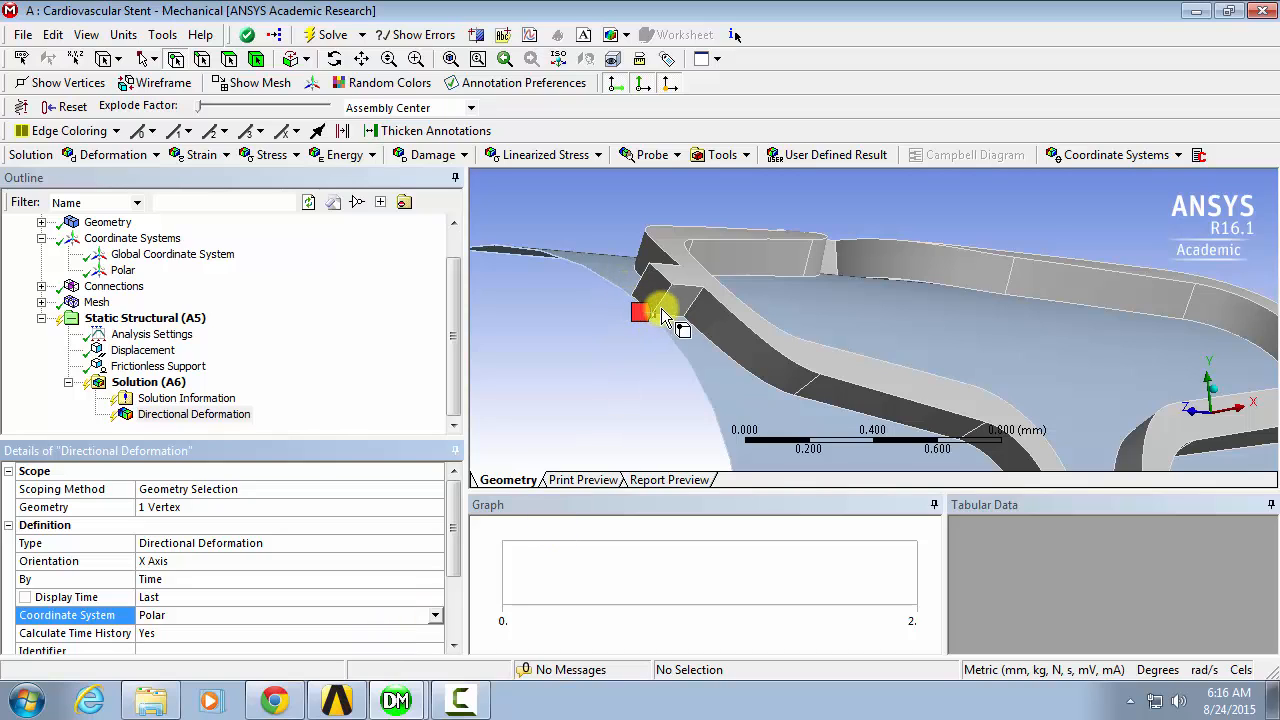
mouse_move(730, 190)
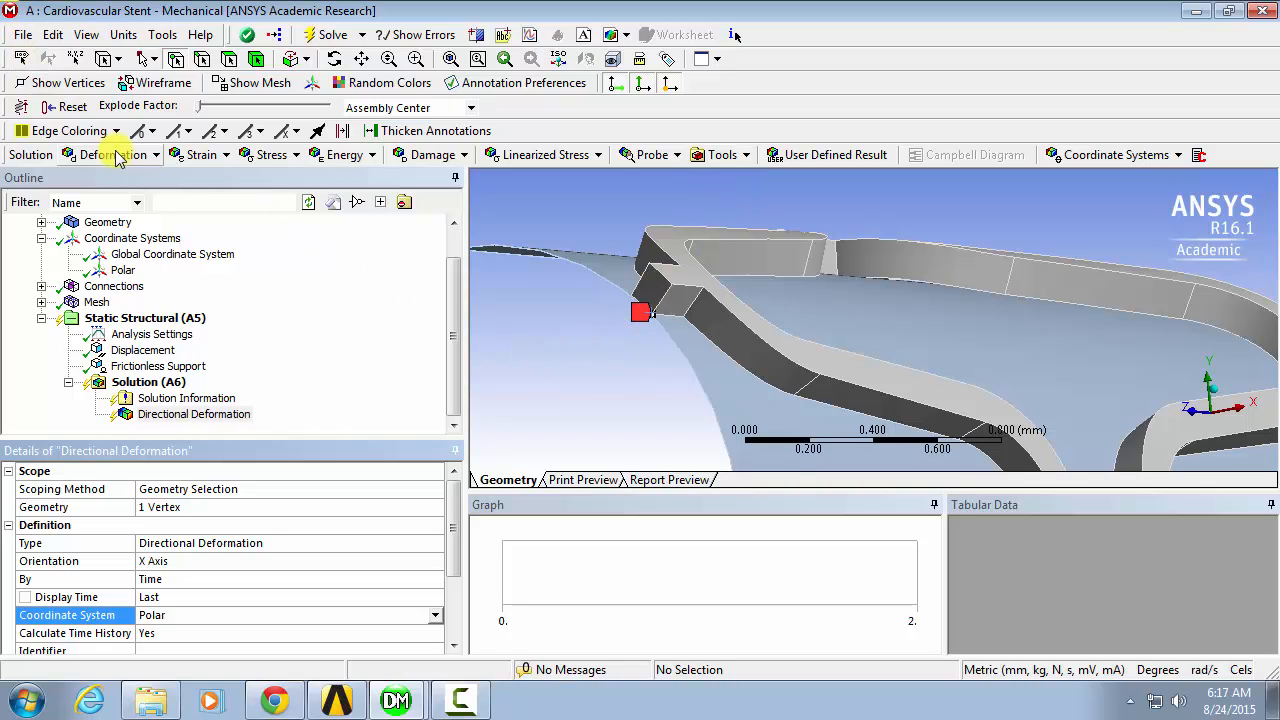
- Insert an Equivalent (von-Mises) Stress result under Solution, scoped to all bodies
right_click(148, 382)
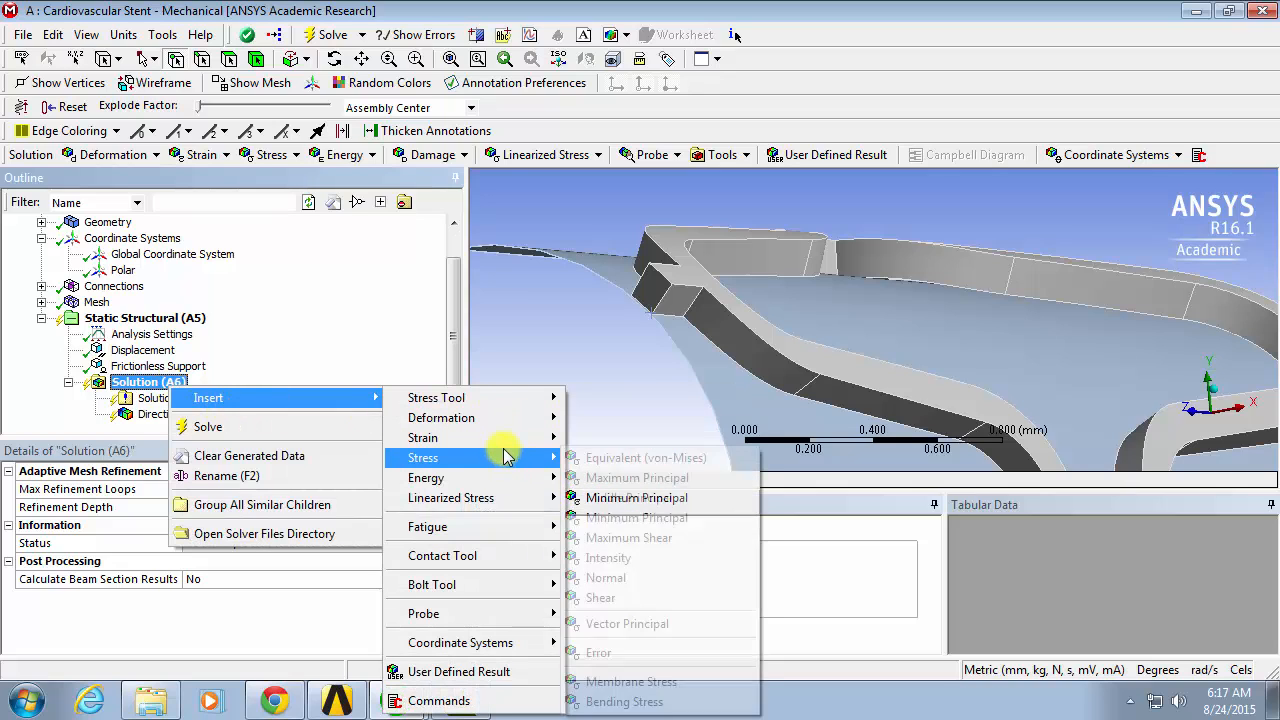
mouse_move(644, 456)
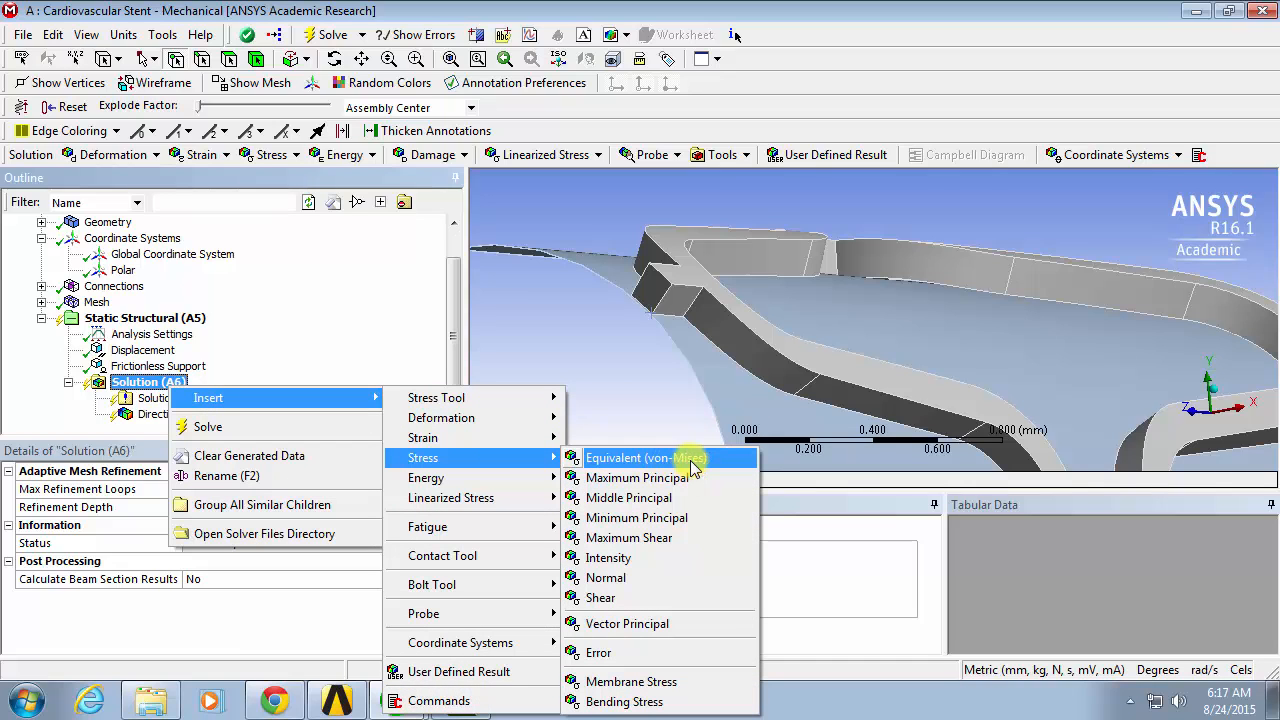
click(644, 456)
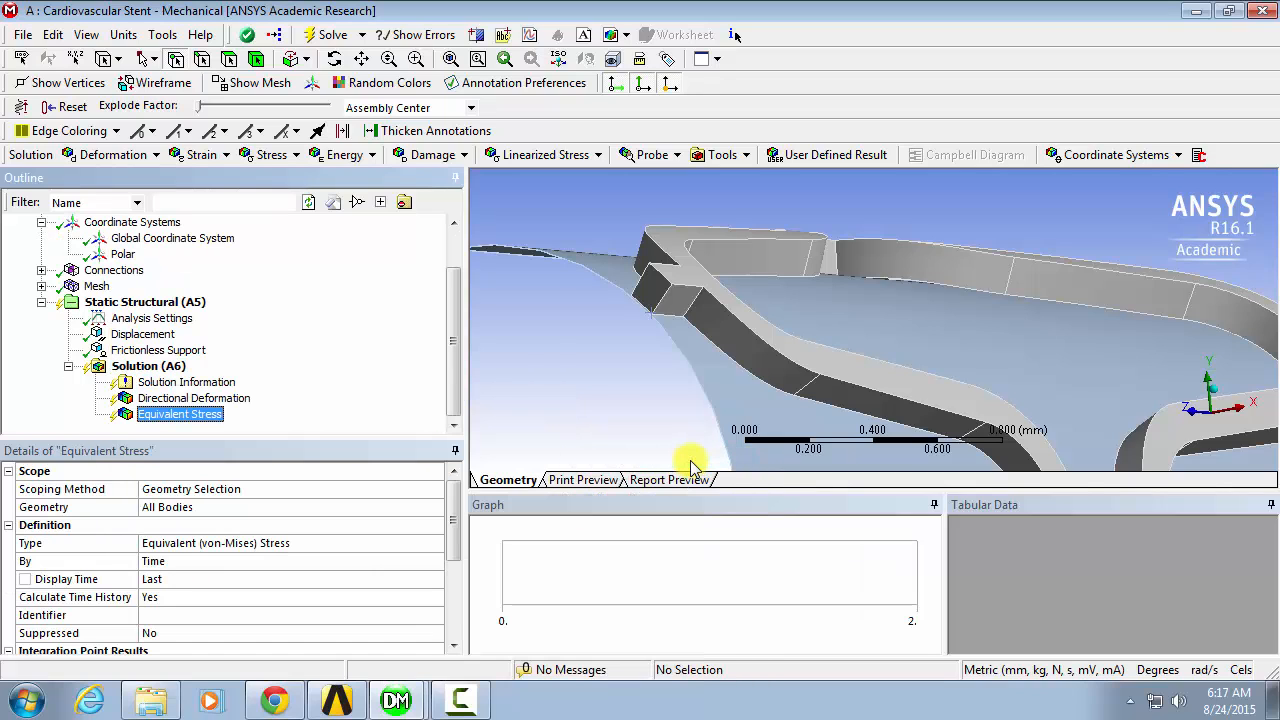
mouse_move(568, 414)
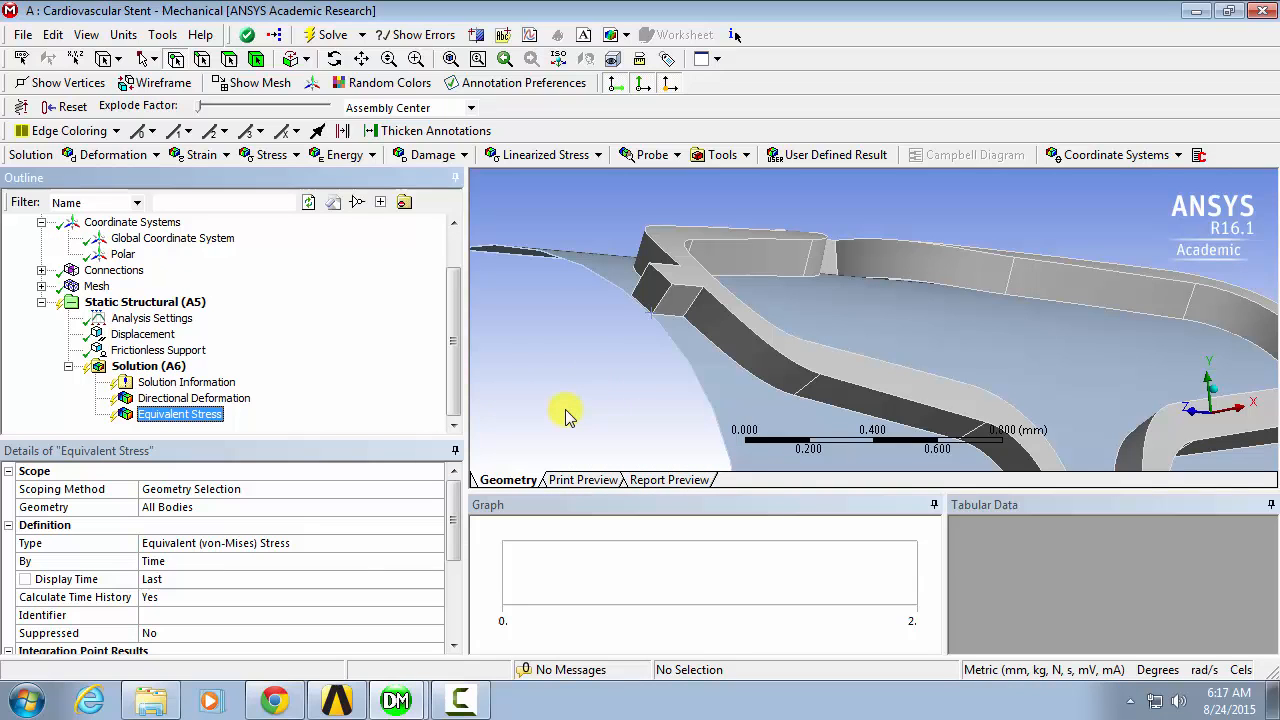
mouse_move(230, 508)
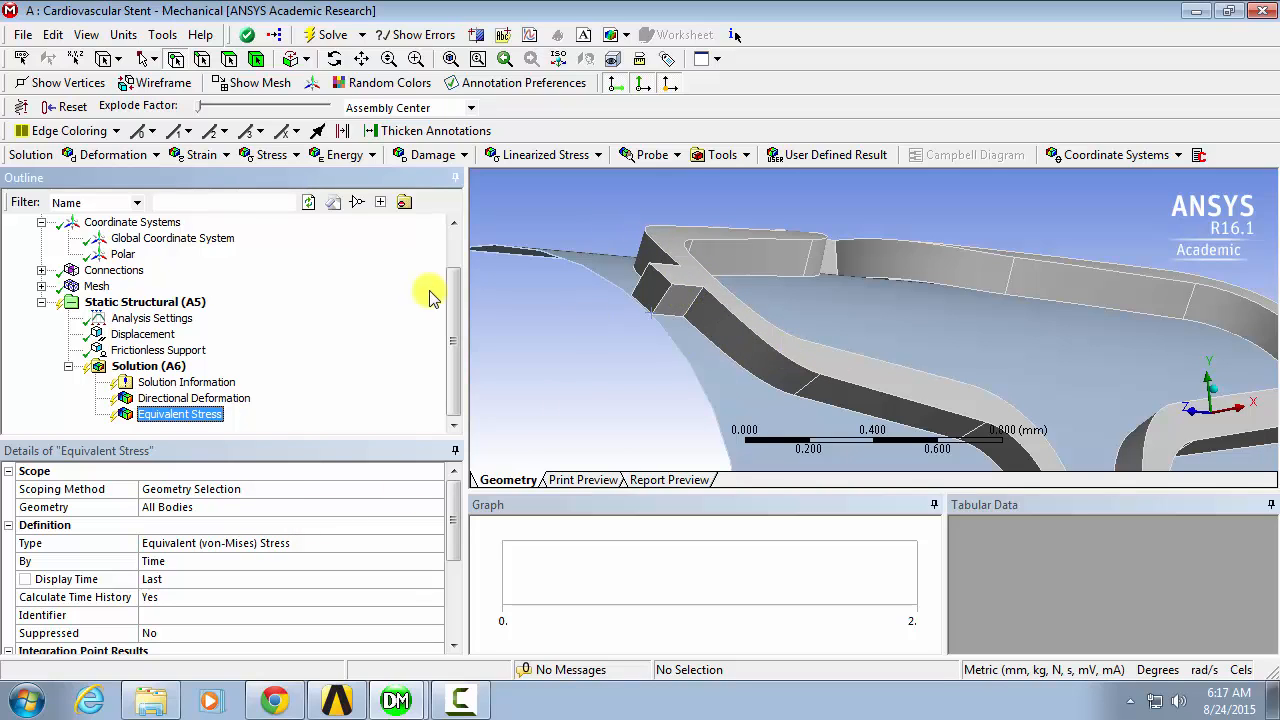
- Insert a Total Deformation result under Solution, scoped to all bodies
click(148, 364)
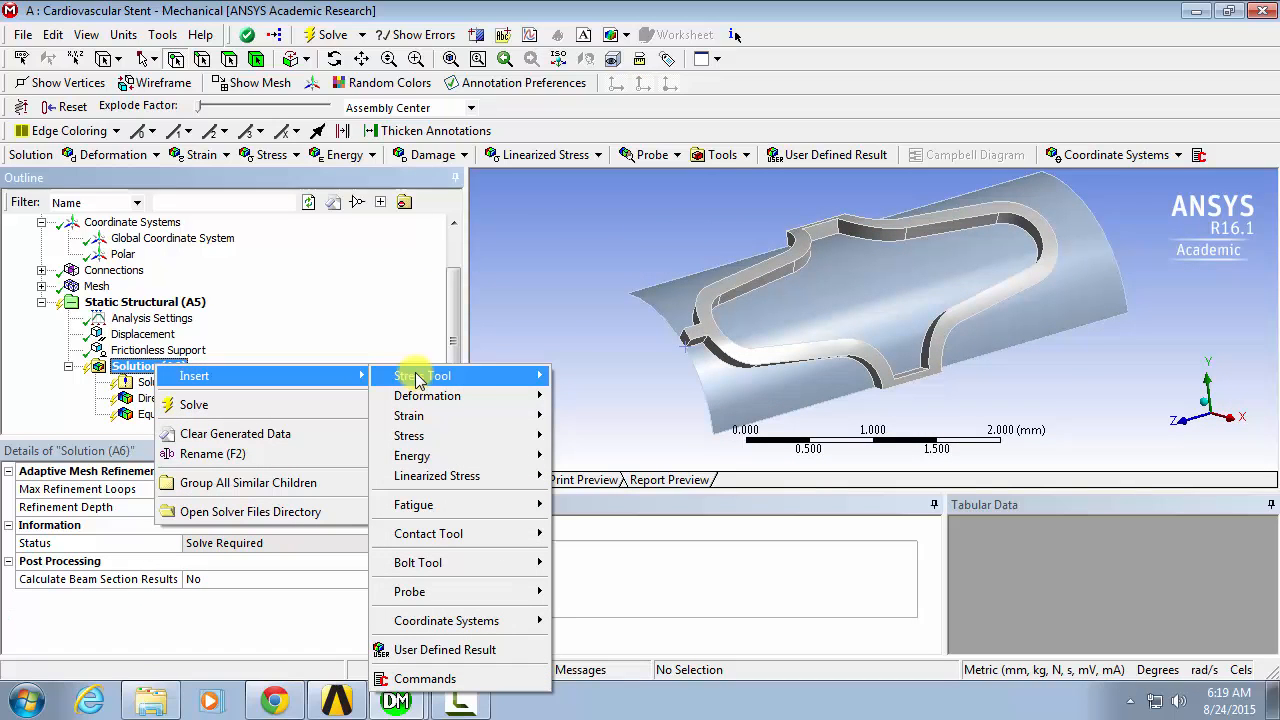
mouse_move(428, 396)
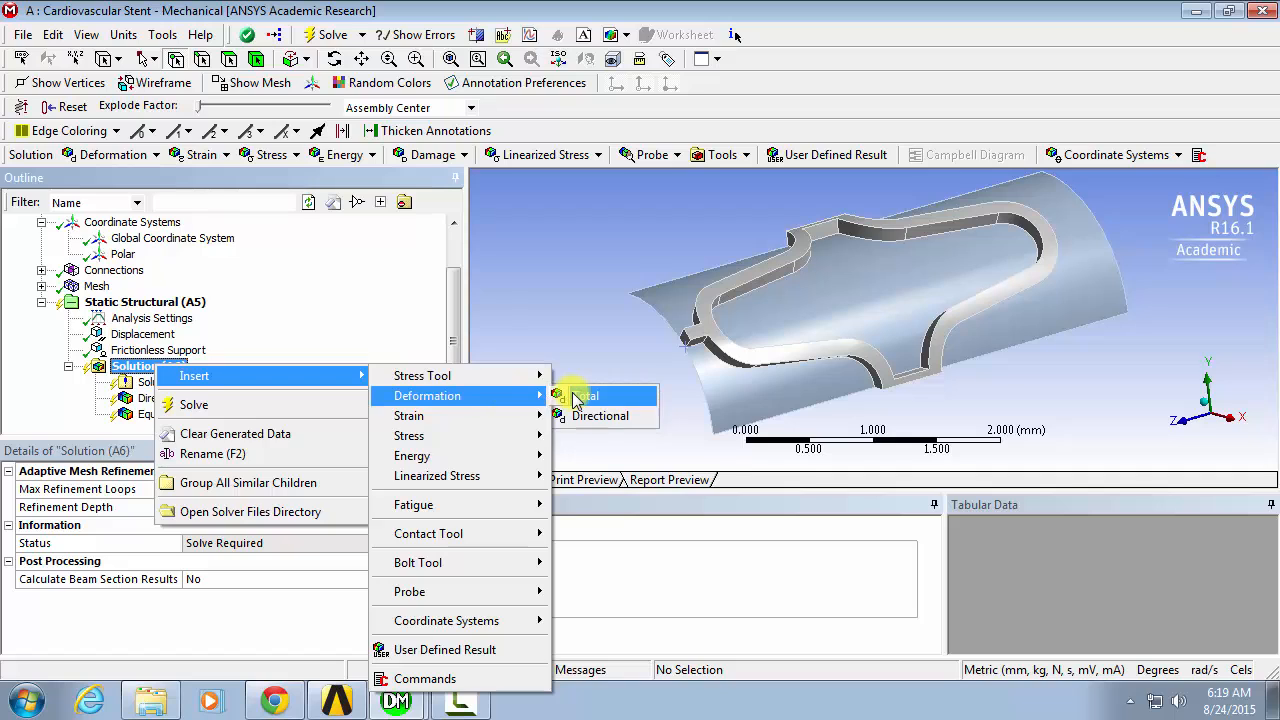
click(586, 396)
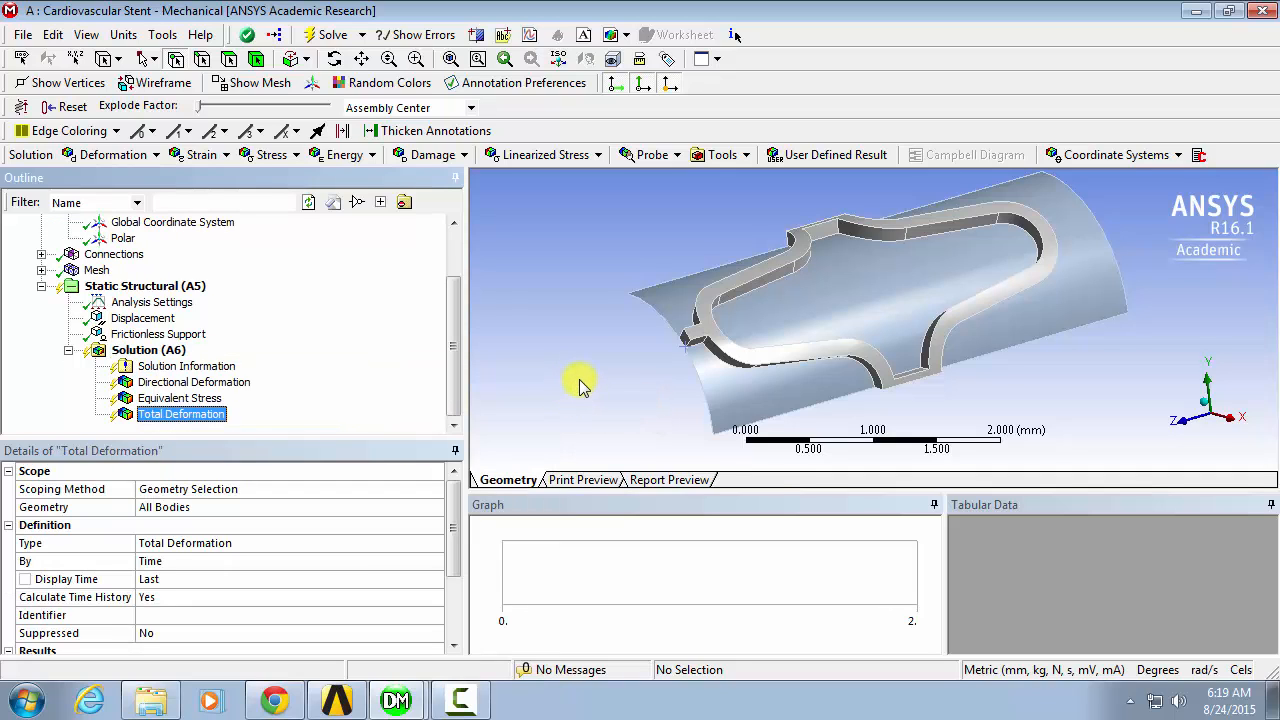
drag(584, 388, 676, 304)
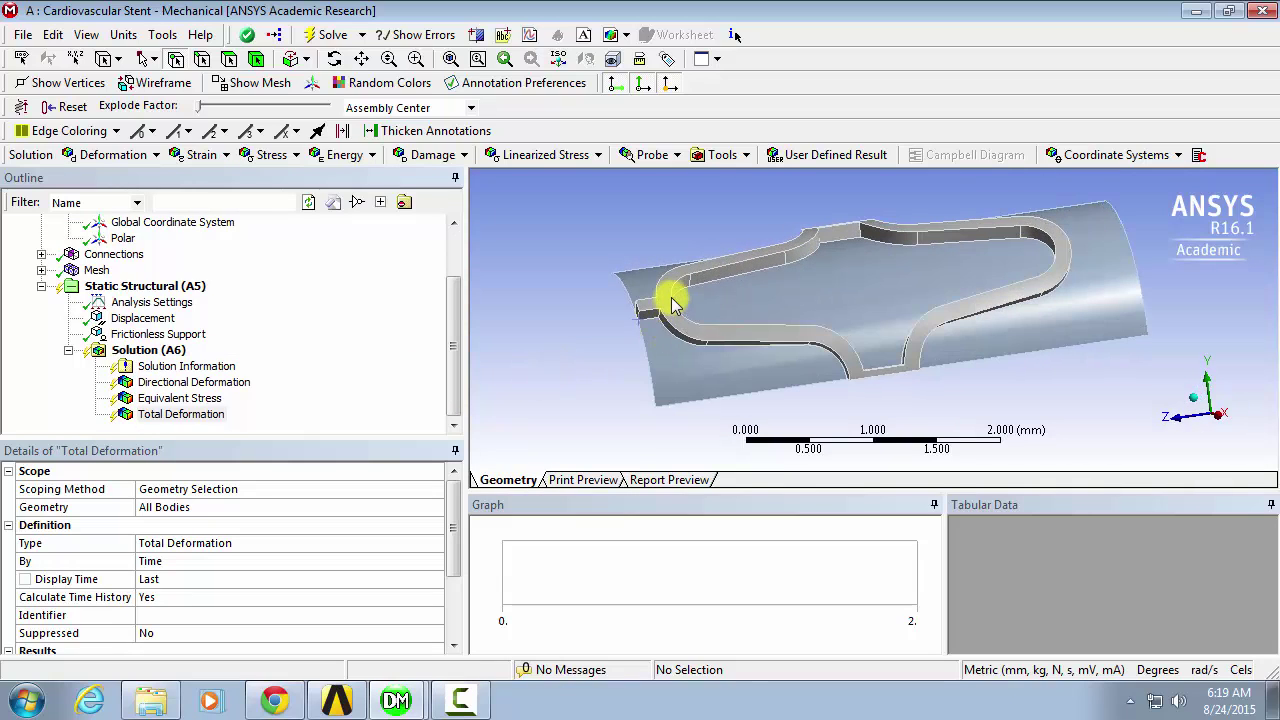